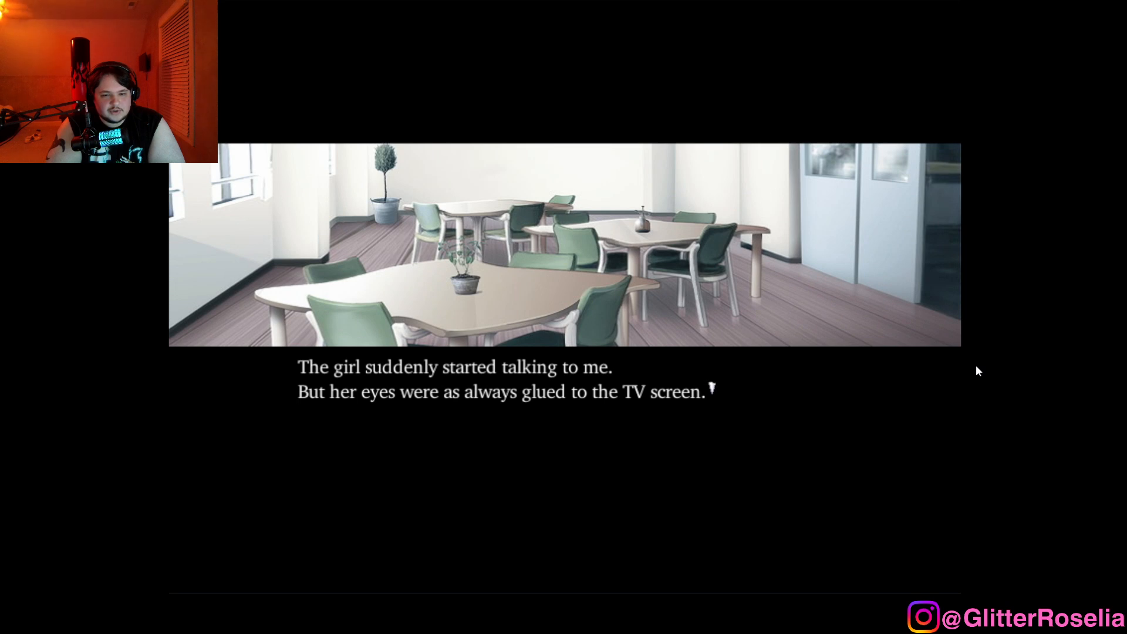
Advance the lounge scene to the narration about dying at home or on 7F.
click(563, 388)
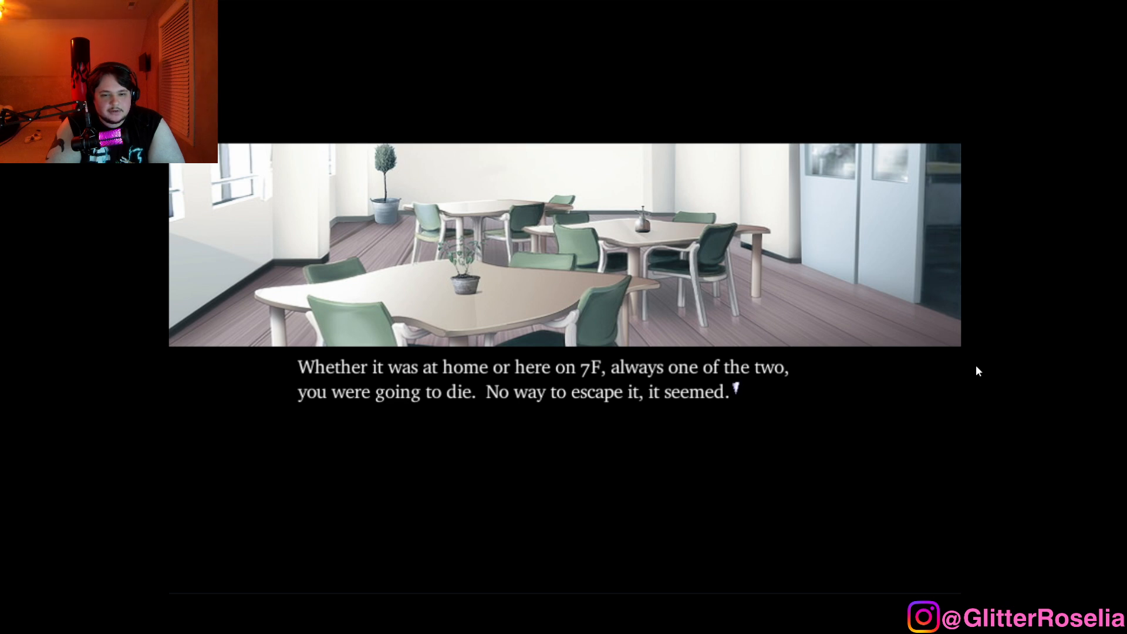
Advance the lounge narration to the line "This was how we killed time.".
click(517, 377)
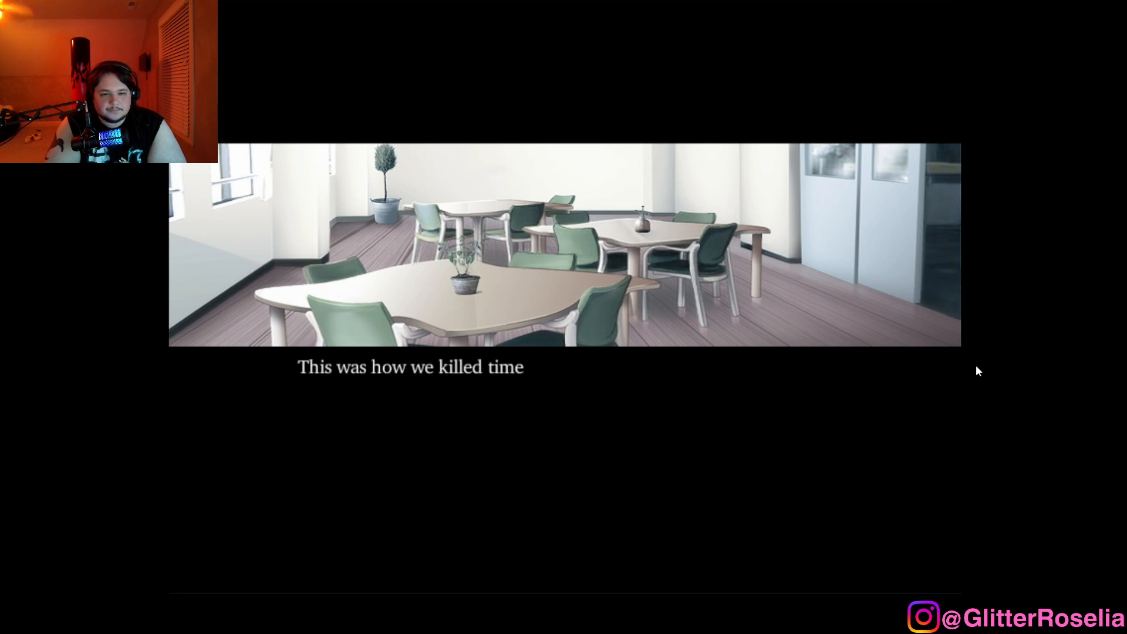
Advance the story to where he hands her his driver's license from his breast pocket.
click(564, 288)
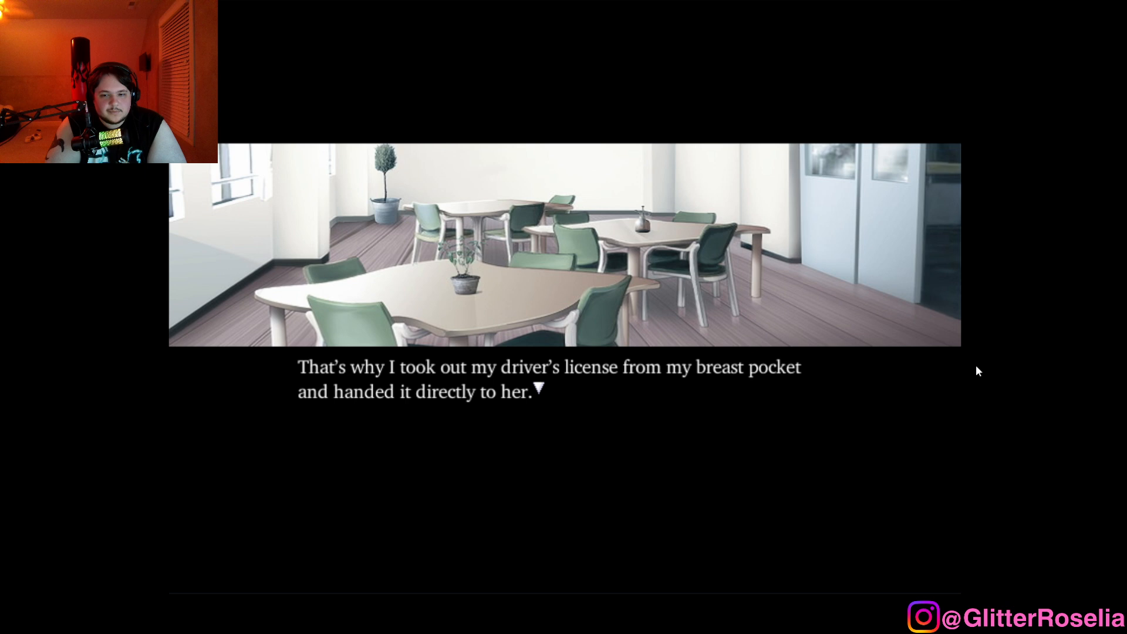
click(560, 381)
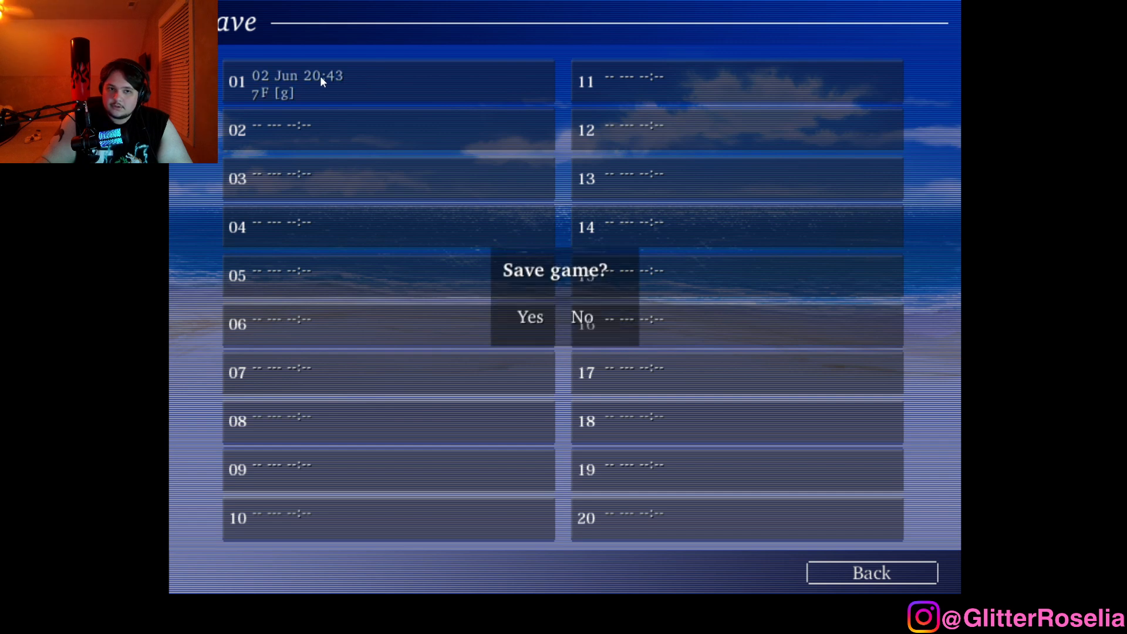
Confirm overwriting save slot 01 with the current 7F game.
click(528, 317)
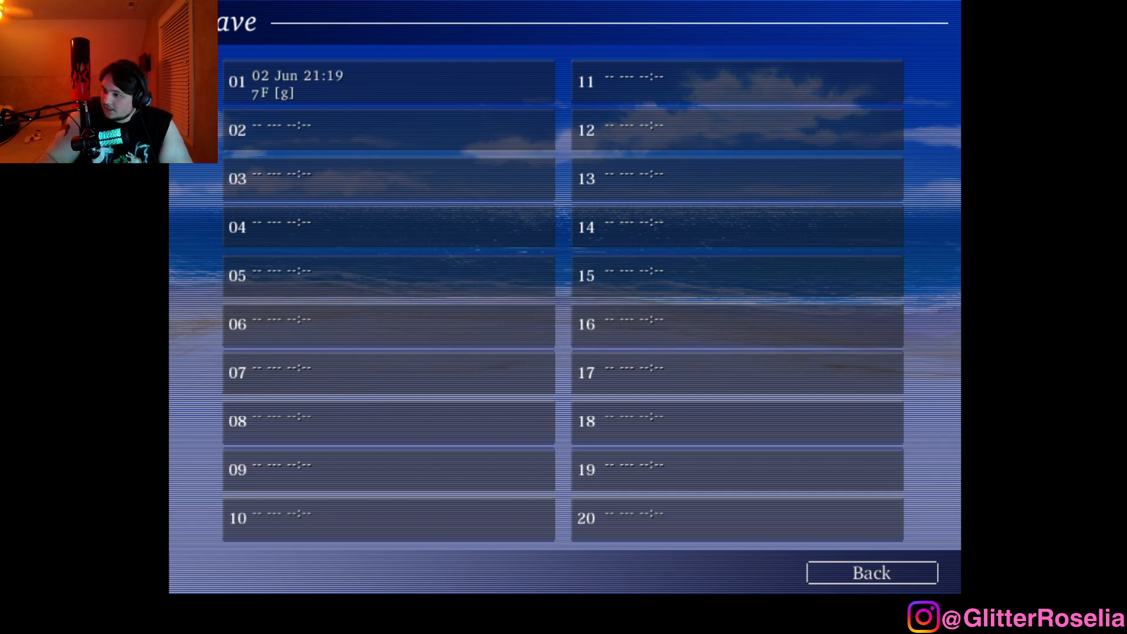